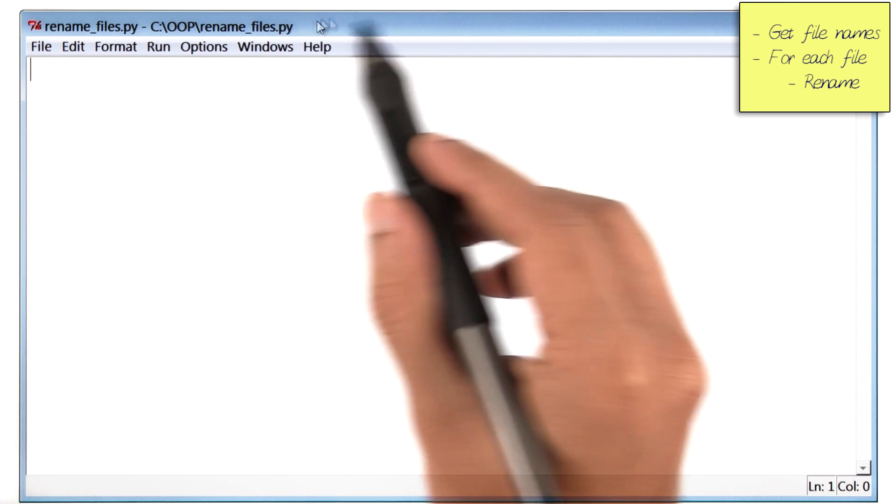
Write a commented rename_files() function skeleton with a rename_files() call below, and save
{"action": "type", "text": "def rename_files():"}
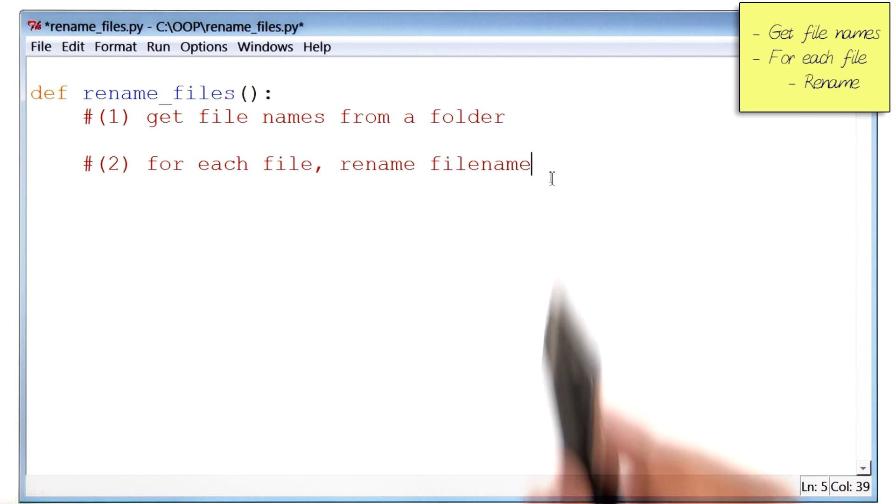
{"action": "type", "text": "rename_files("}
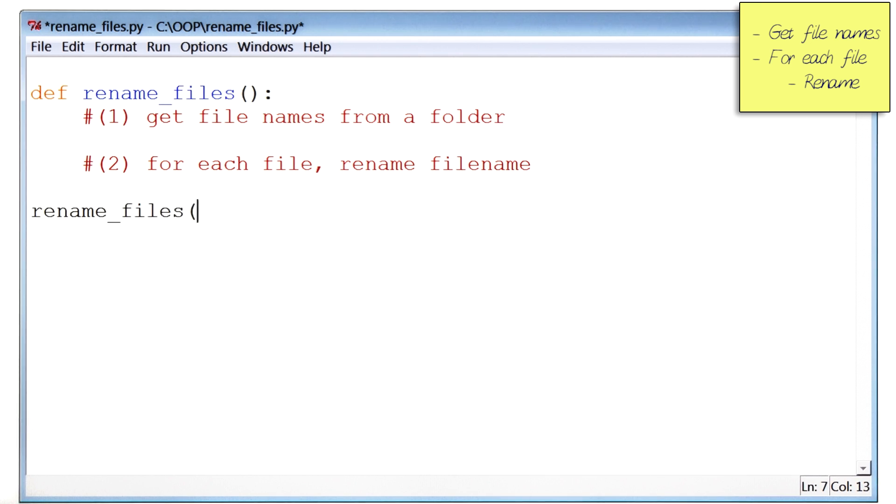
{"action": "type", "text": ")"}
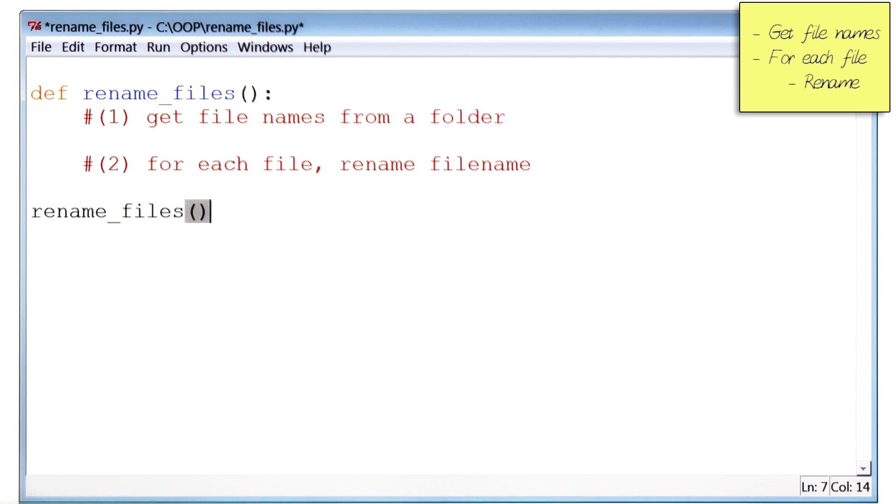
{"action": "key", "text": "ctrl+s"}
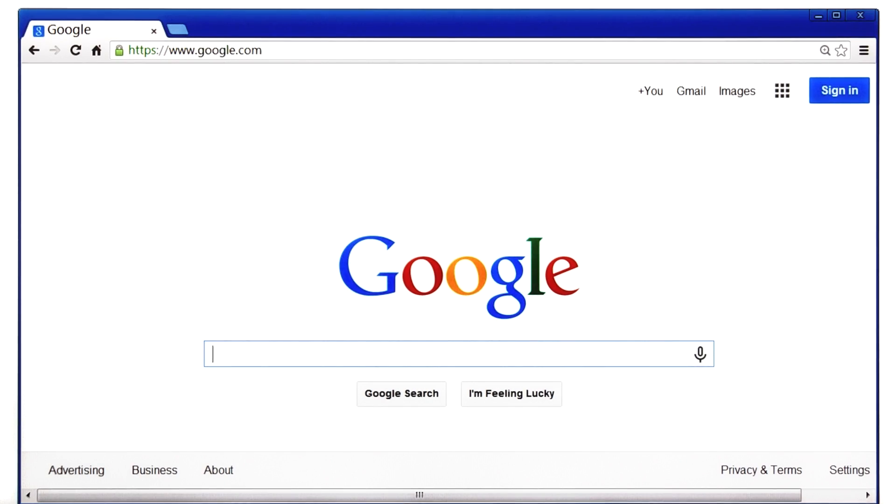
Search Google for 'Find file names in a folder in Python' and open a result
{"action": "type", "text": "Find file names in a folder in Python"}
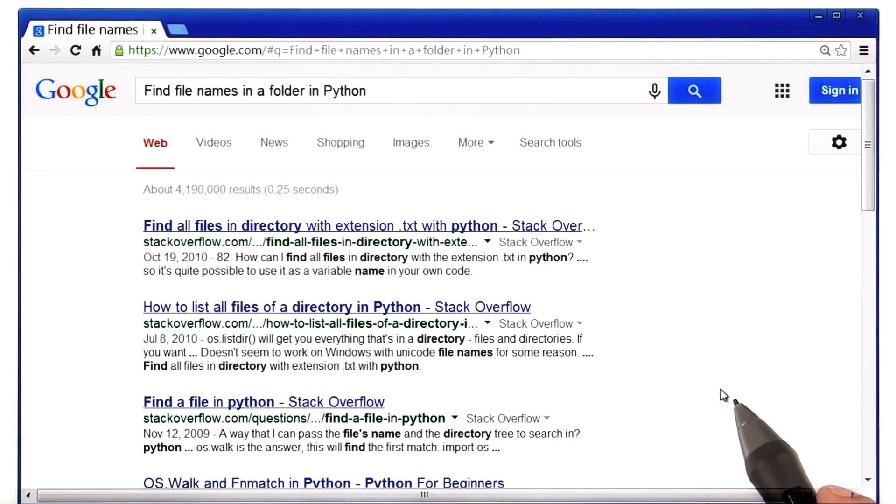
{"action": "mouse_move", "coordinate": [294, 355]}
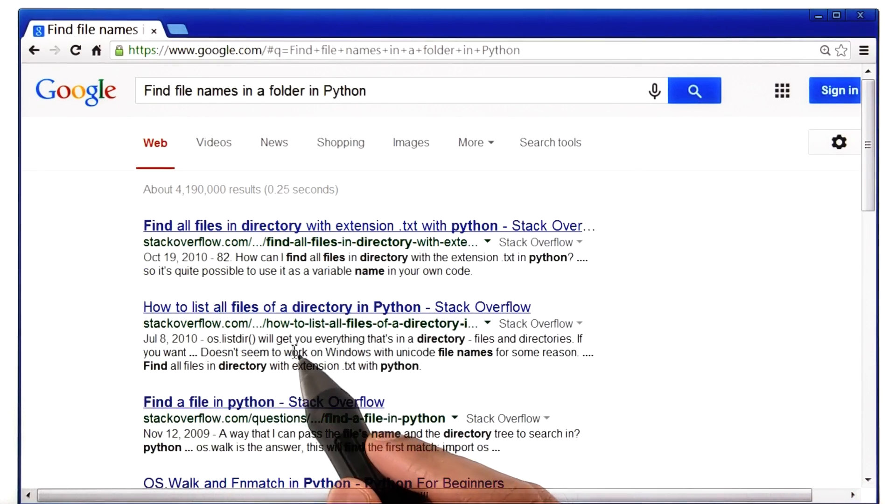
{"action": "left_click", "coordinate": [336, 307]}
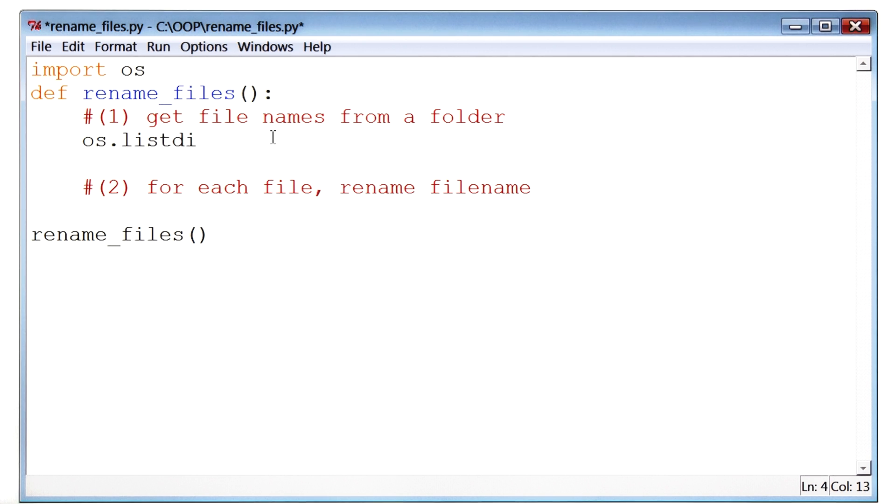
Import os and call os.listdir(r"C:\OOP\prank") under comment #(1)
{"action": "type", "text": "r(\"C:\\OOP\\prank"}
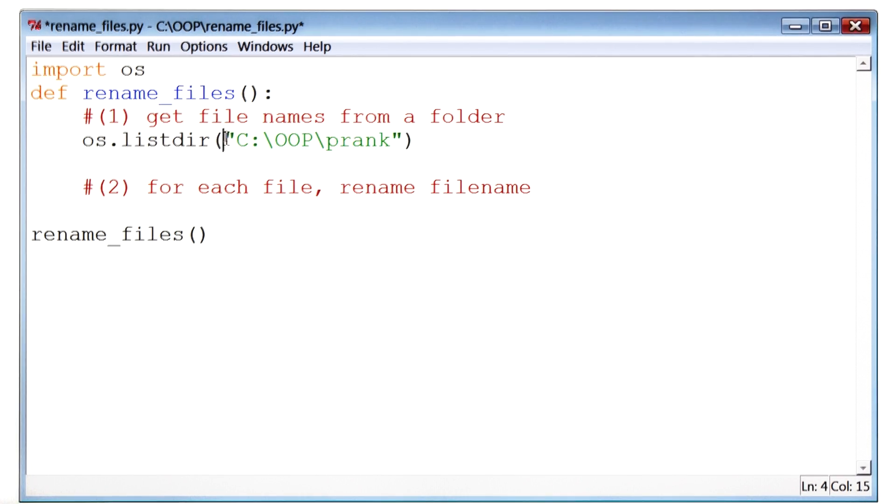
{"action": "type", "text": "r"}
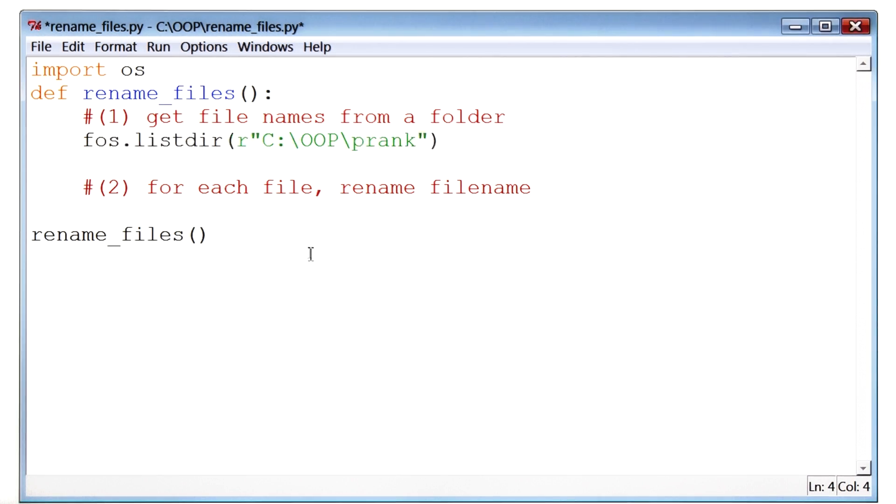
Store the listing in file_list, print it, and run the script with F5
{"action": "type", "text": "file_list ="}
{"action": "left_click", "coordinate": [442, 163]}
{"action": "type", "text": "print(file_list)"}
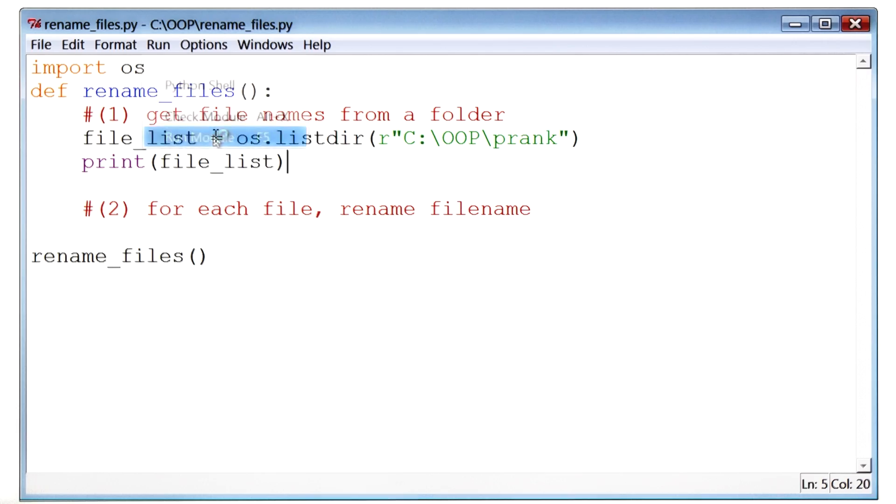
{"action": "key", "text": "F5"}
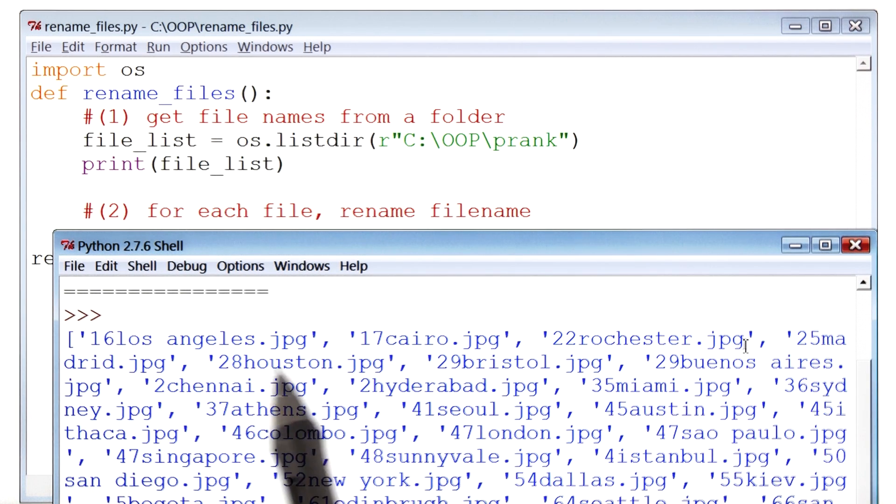